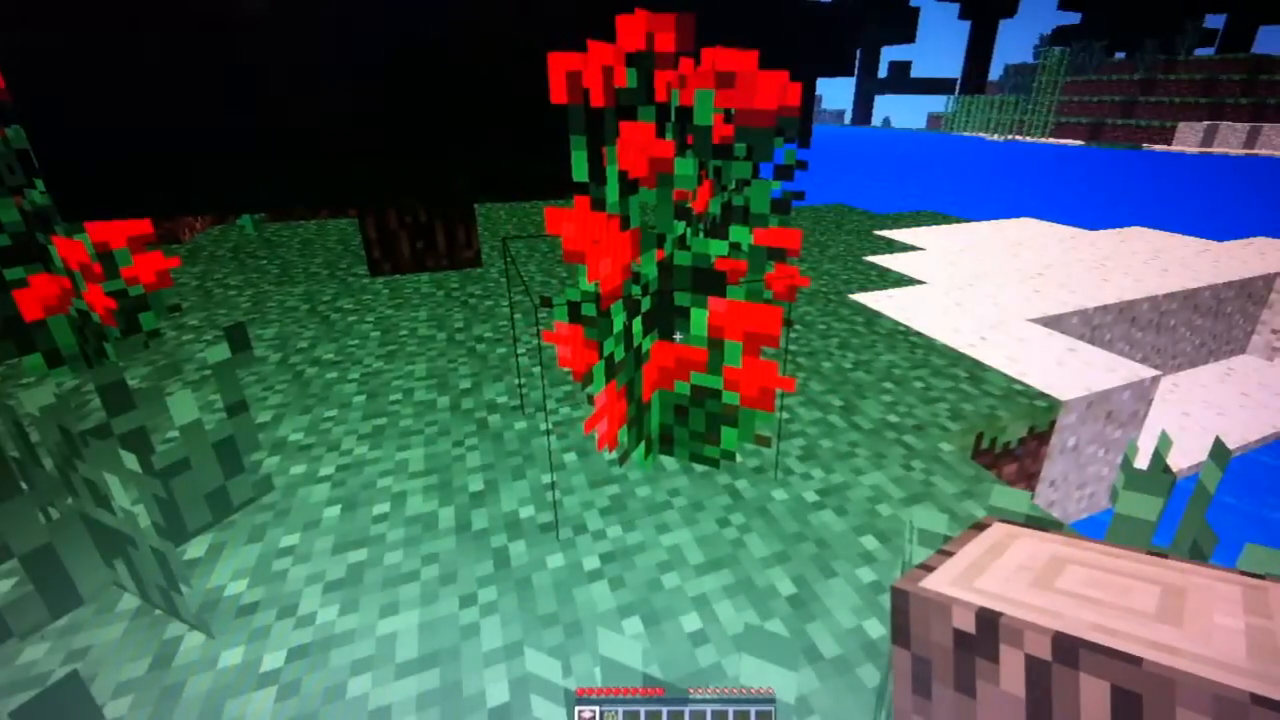
Walk from the rose bushes down to the lake's sandy shore holding a wooden log.
click(680, 340)
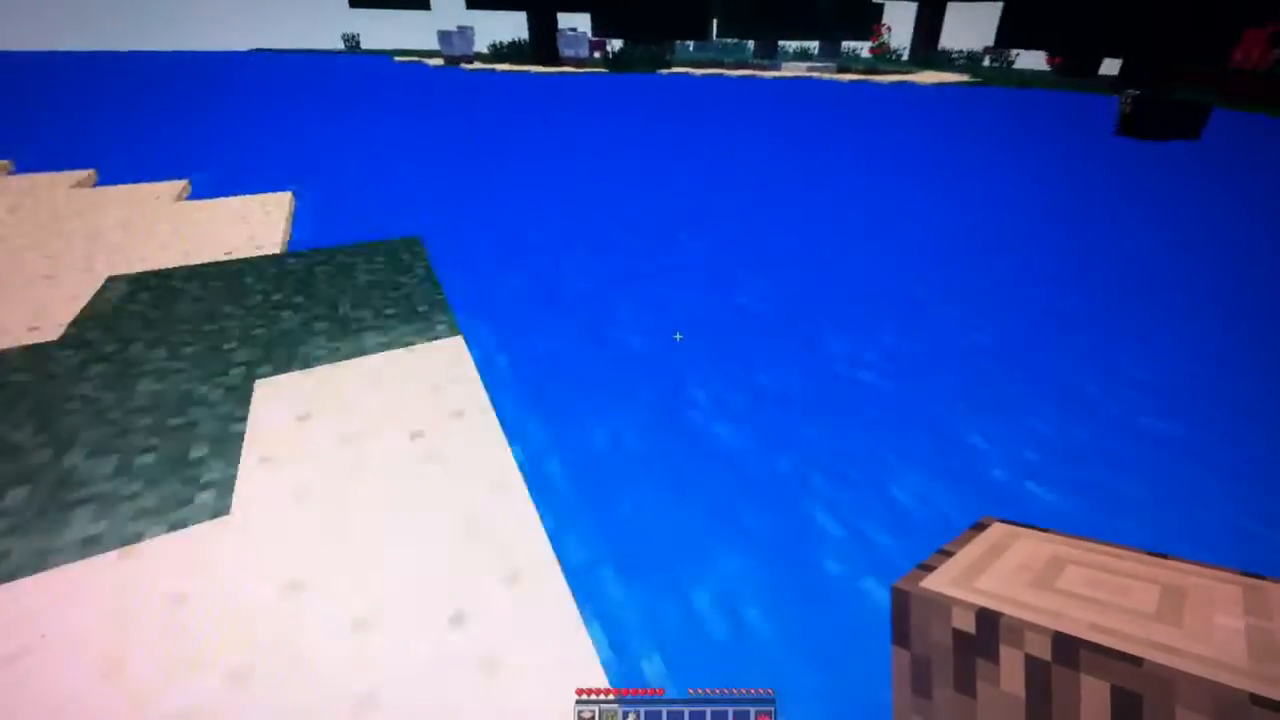
mouse_move(680, 336)
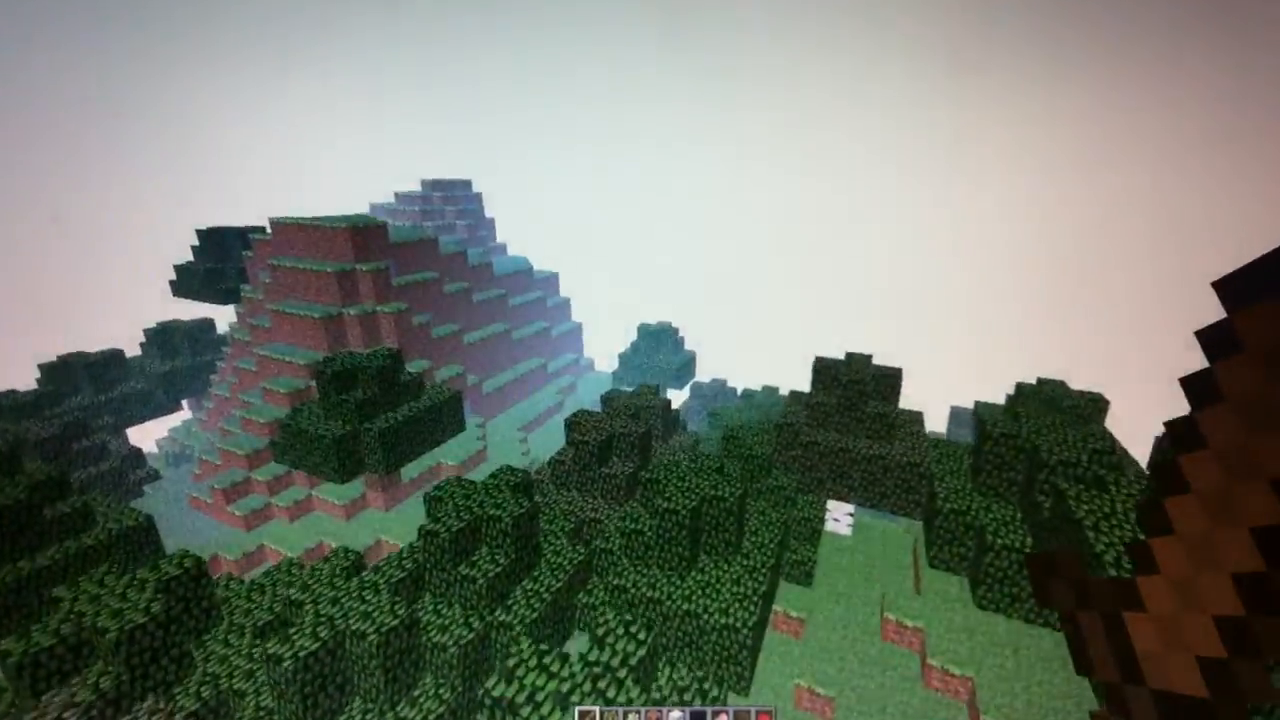
mouse_move(640, 360)
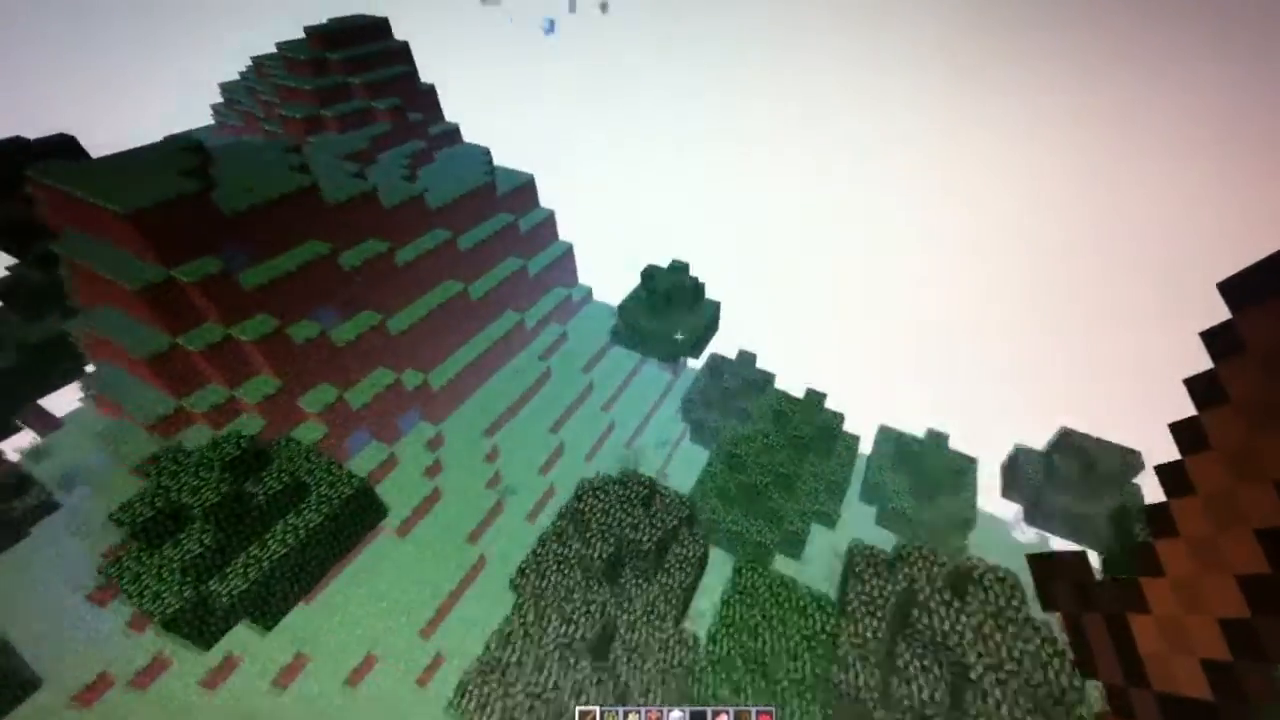